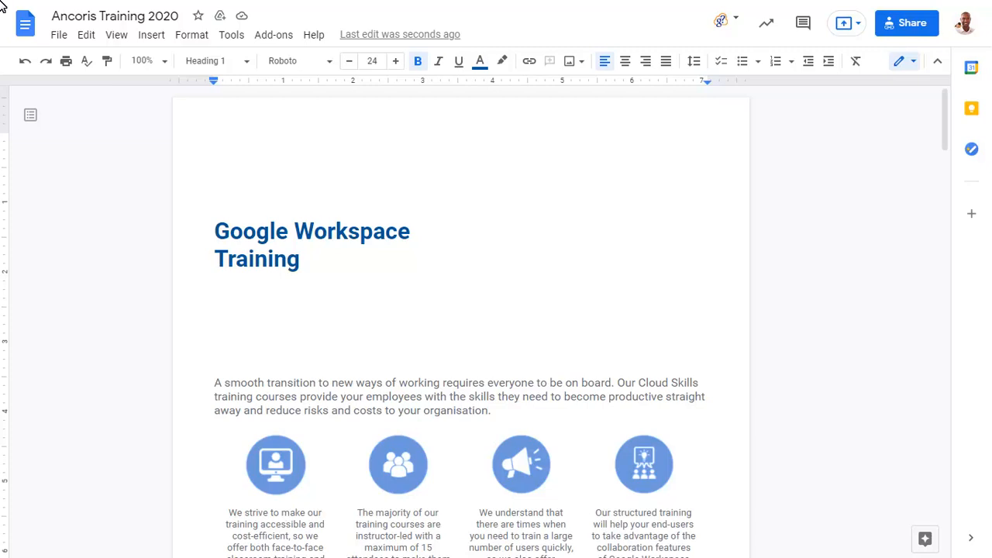
# Insert the Workspace illustration at the top and set it behind the 'Google Workspace Training' heading.
pyautogui.click(151, 35)
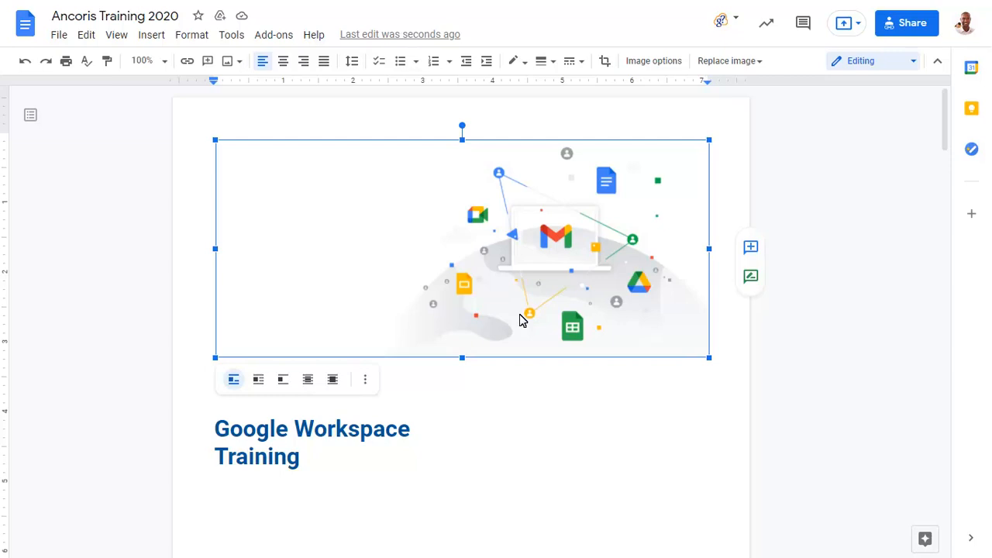
pyautogui.click(308, 380)
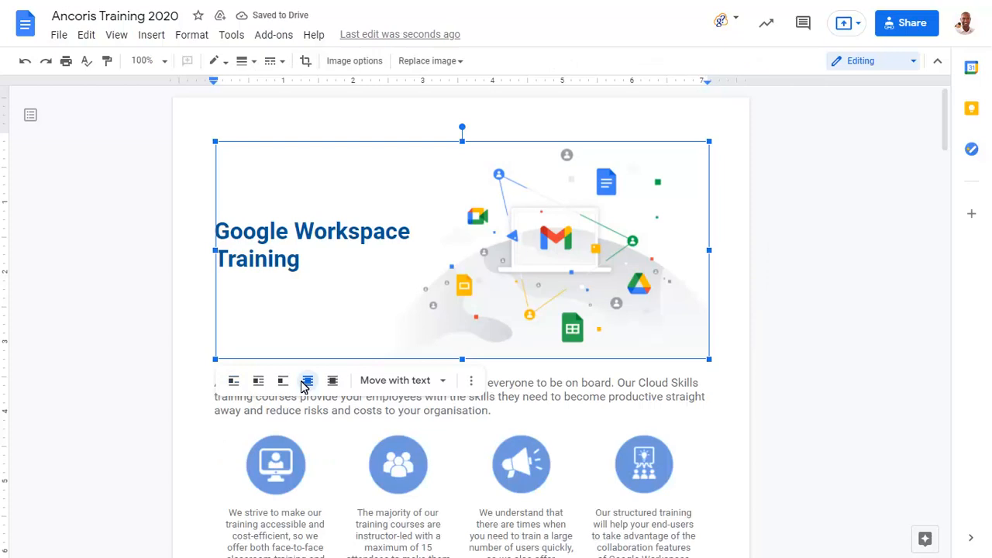
pyautogui.click(215, 382)
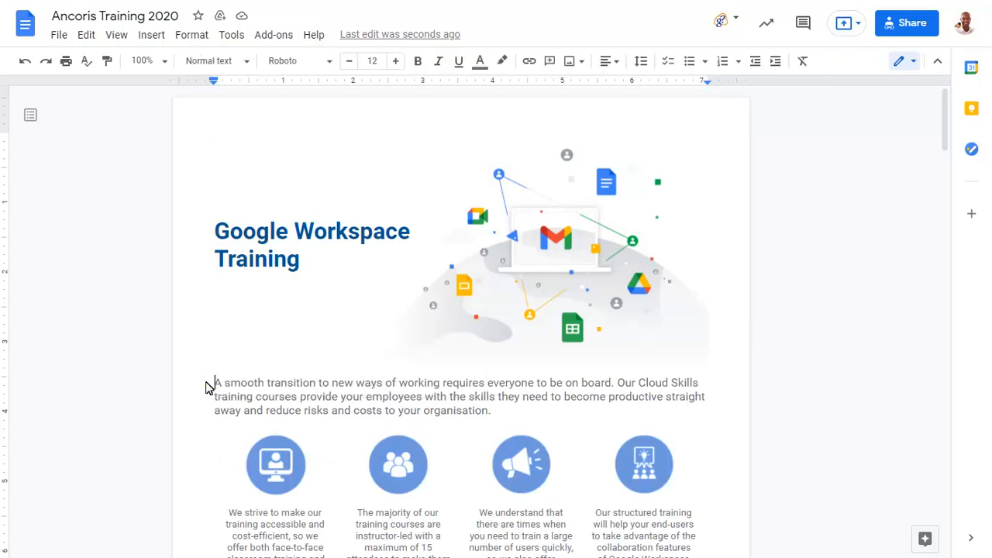
pyautogui.moveTo(481, 351)
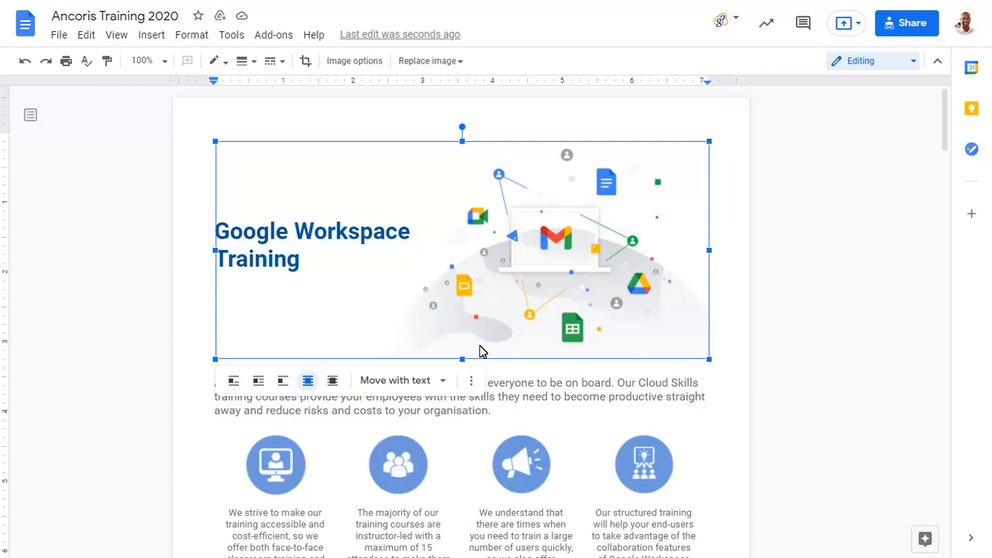
# Open Image options for the illustration behind the heading.
pyautogui.click(354, 61)
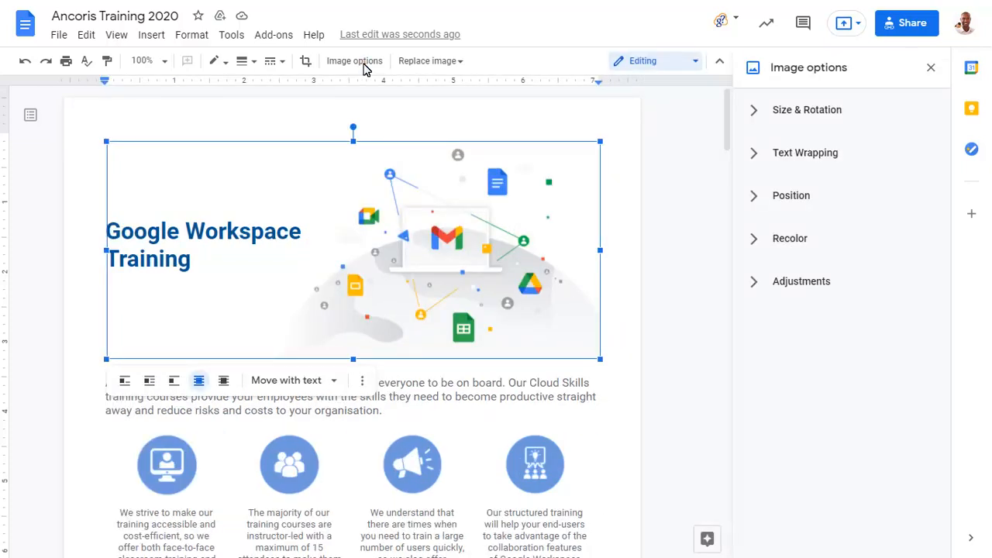
pyautogui.moveTo(548, 112)
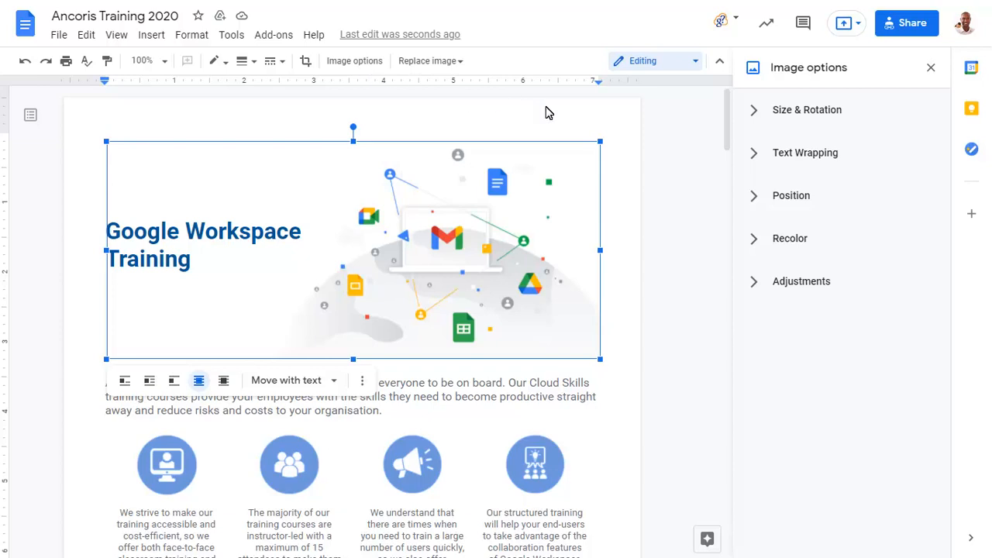
# Confirm the illustration's text wrapping is 'Behind text' and close the Image options sidebar.
pyautogui.click(805, 151)
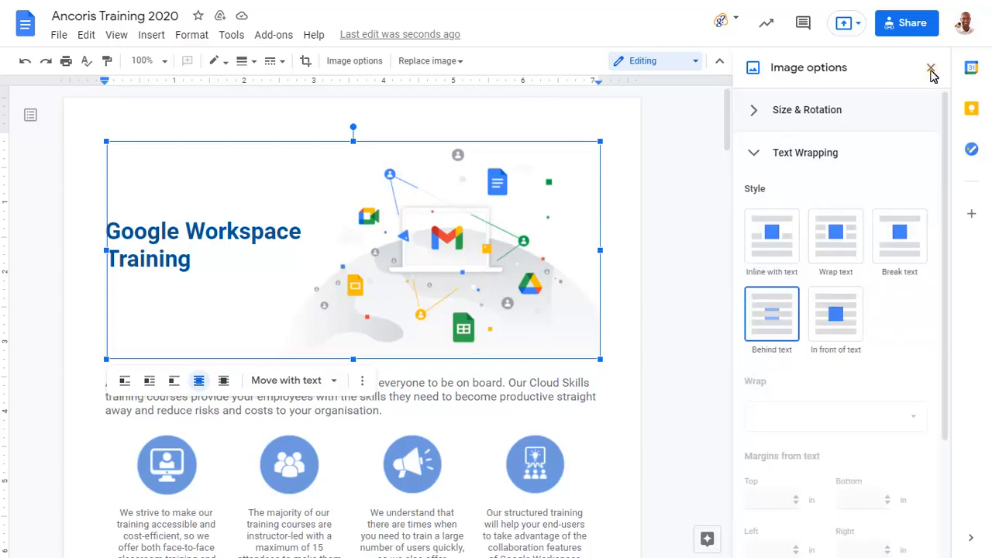
pyautogui.click(931, 69)
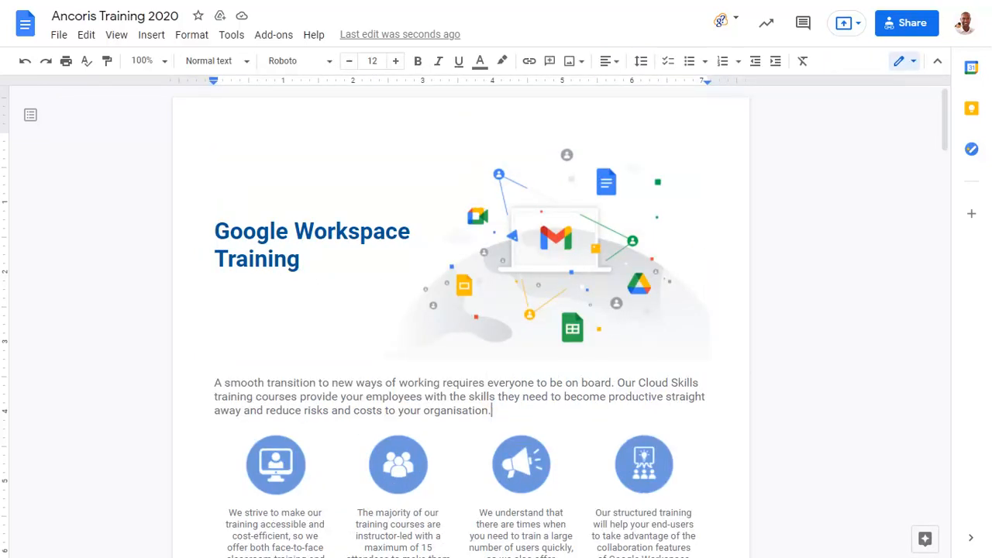